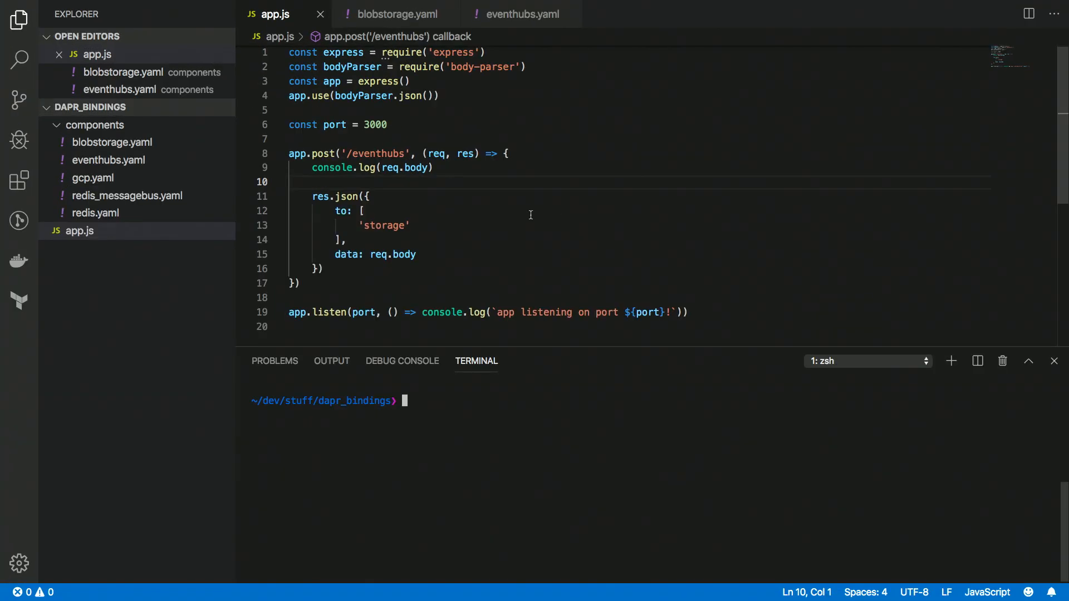
mouse_move(510, 236)
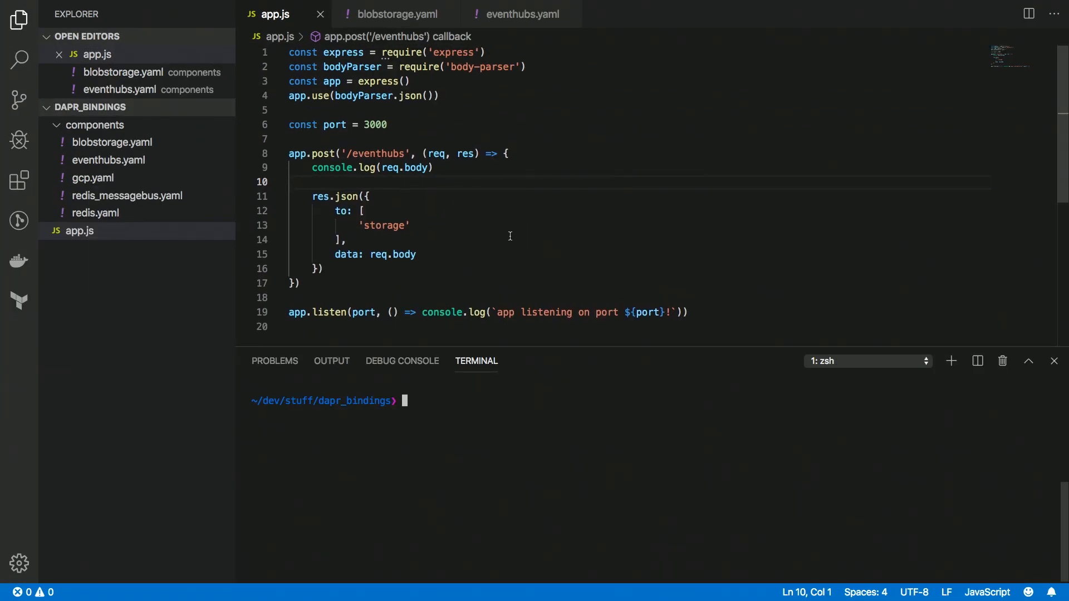
mouse_move(461, 231)
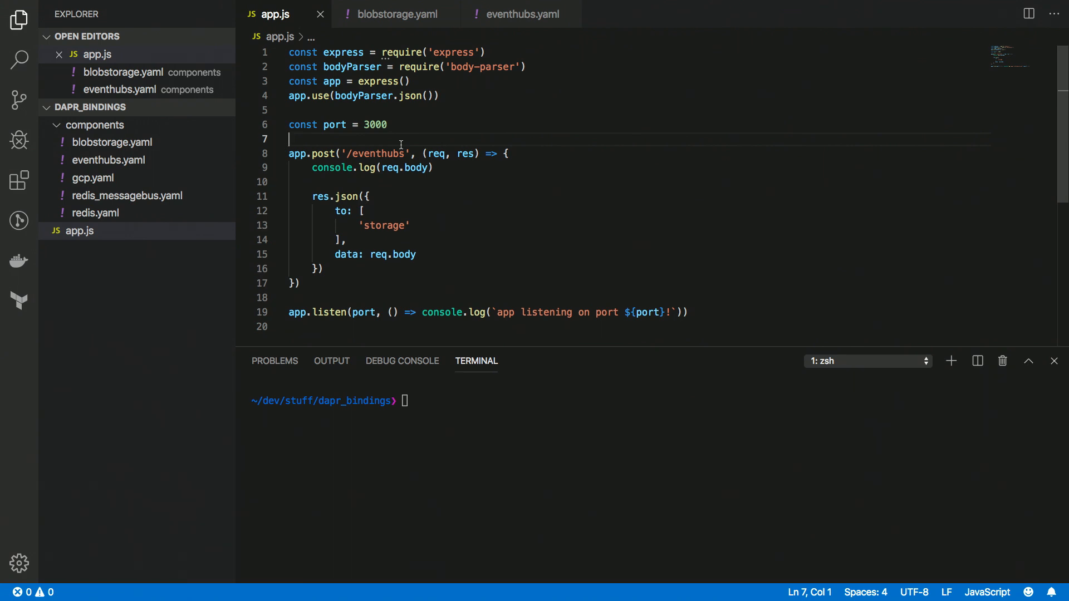
mouse_move(399, 167)
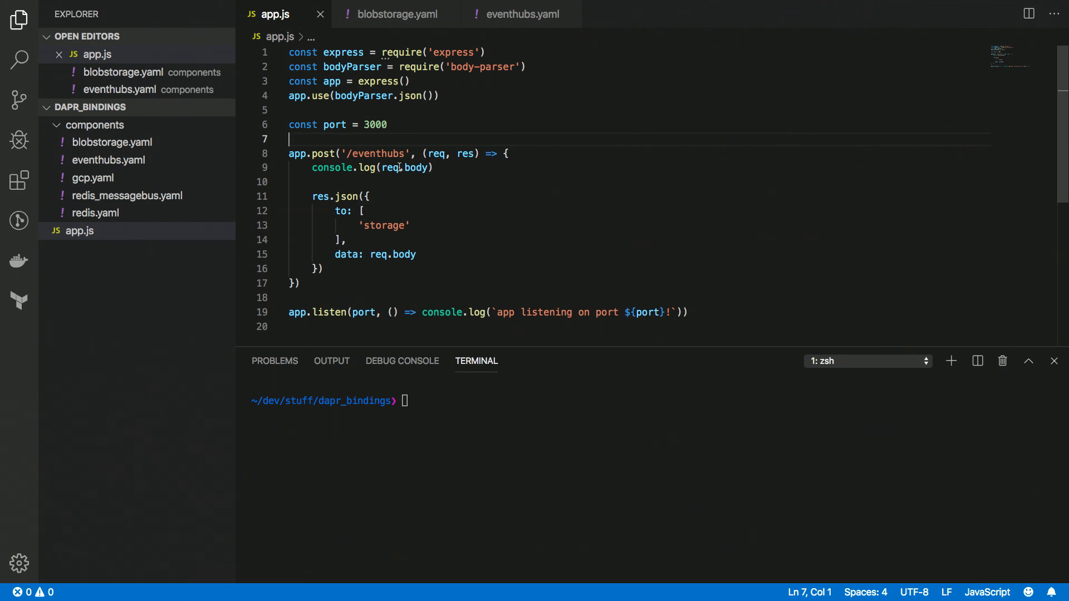
Review the res.json response block in app.js, then view the eventhubs.yaml component
left_click(386, 182)
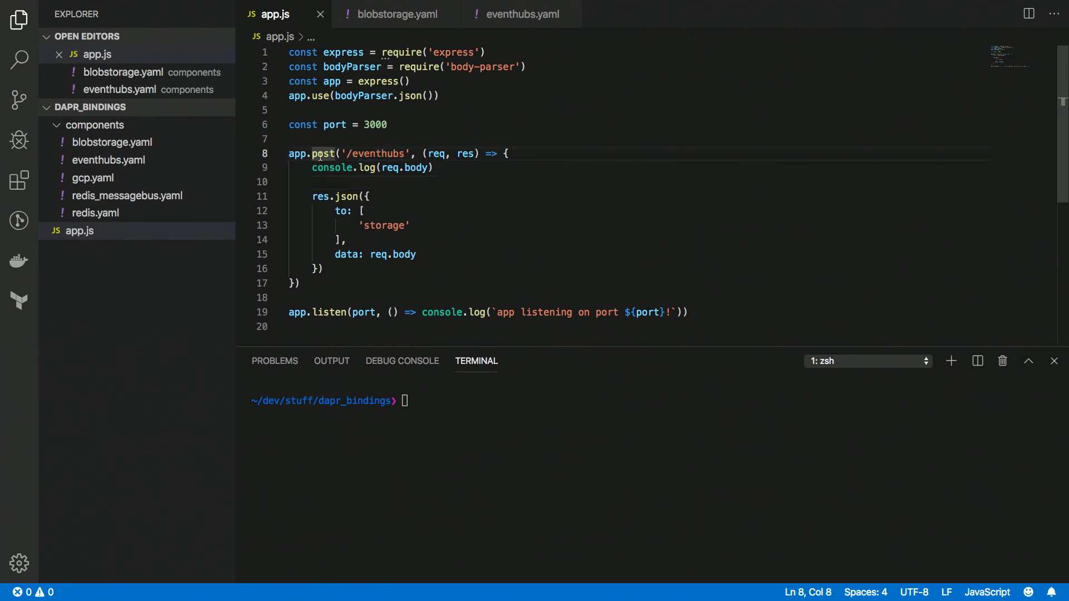
double_click(374, 154)
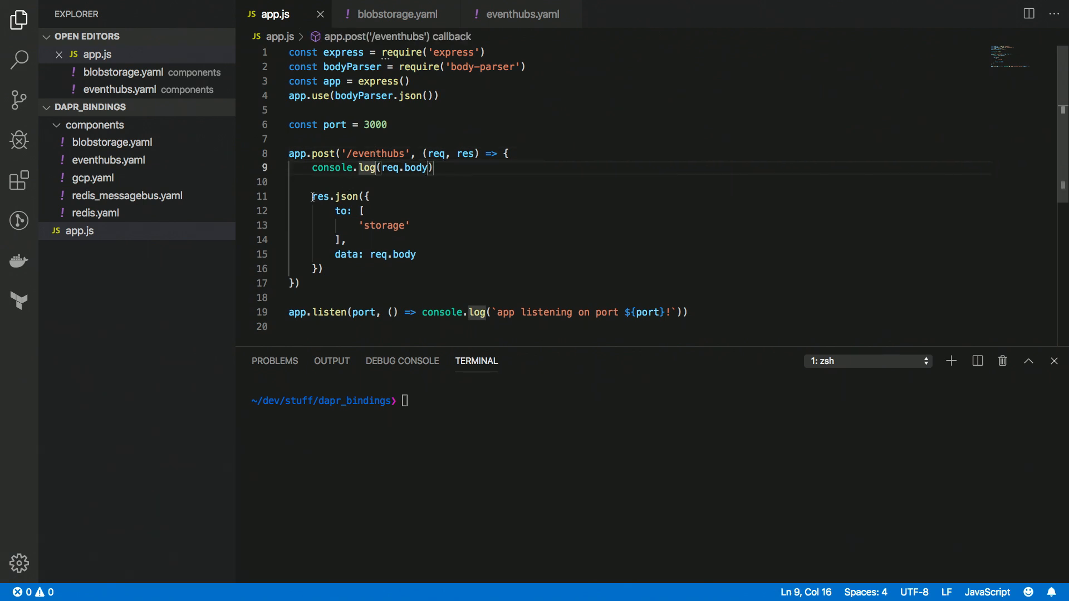
left_click_drag(310, 196, 323, 268)
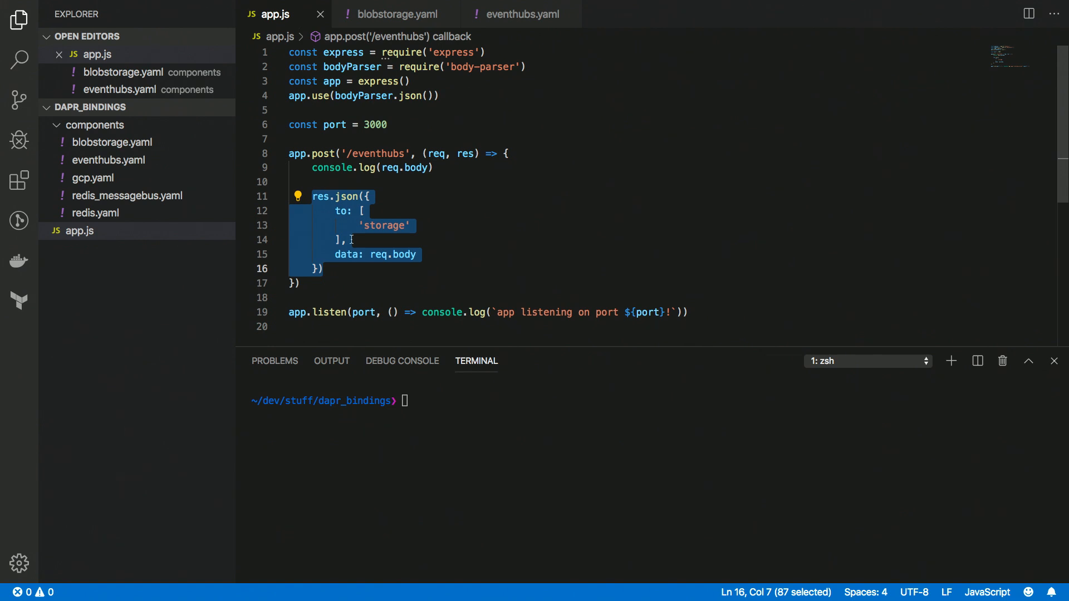
left_click(294, 182)
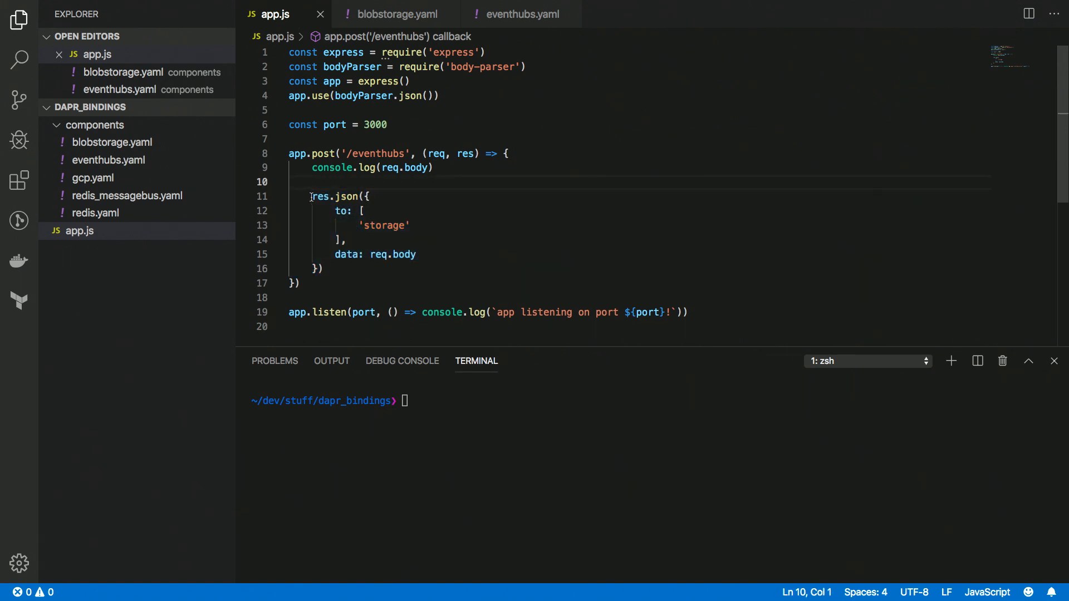
left_click(359, 225)
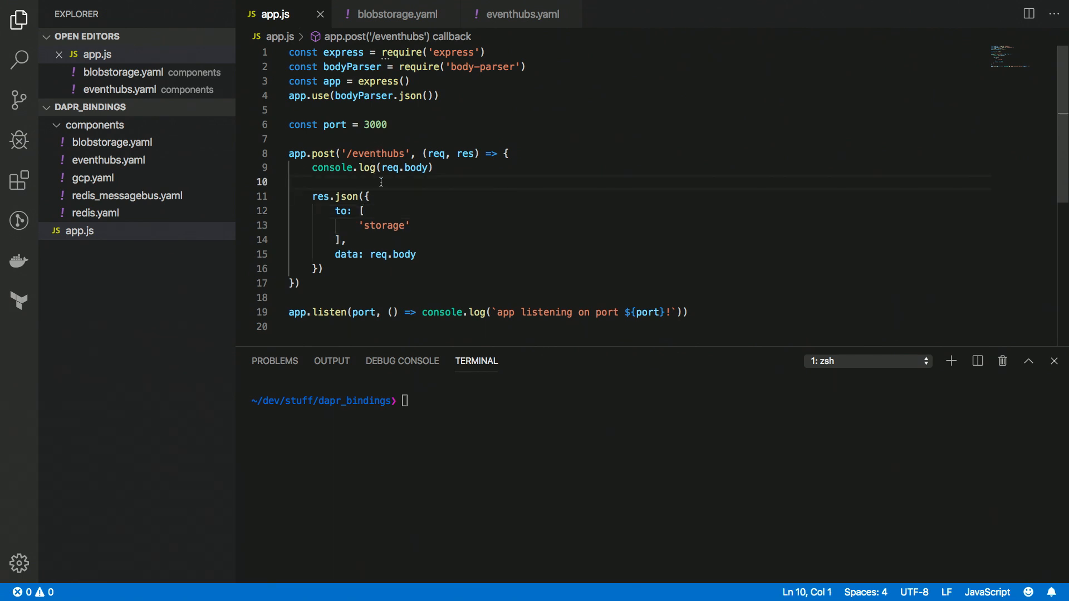
mouse_move(394, 111)
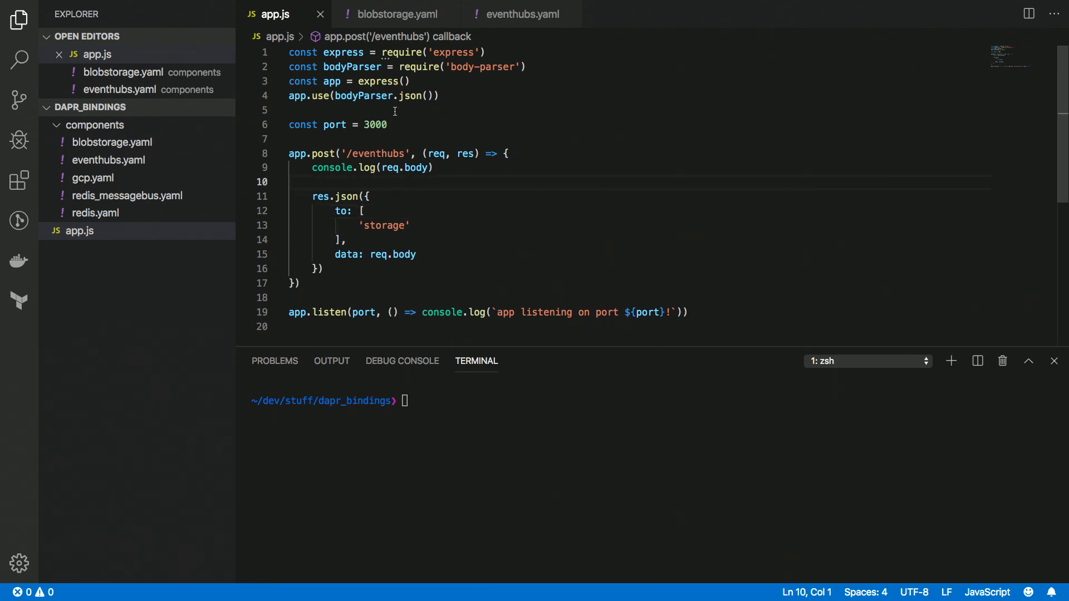
left_click(522, 14)
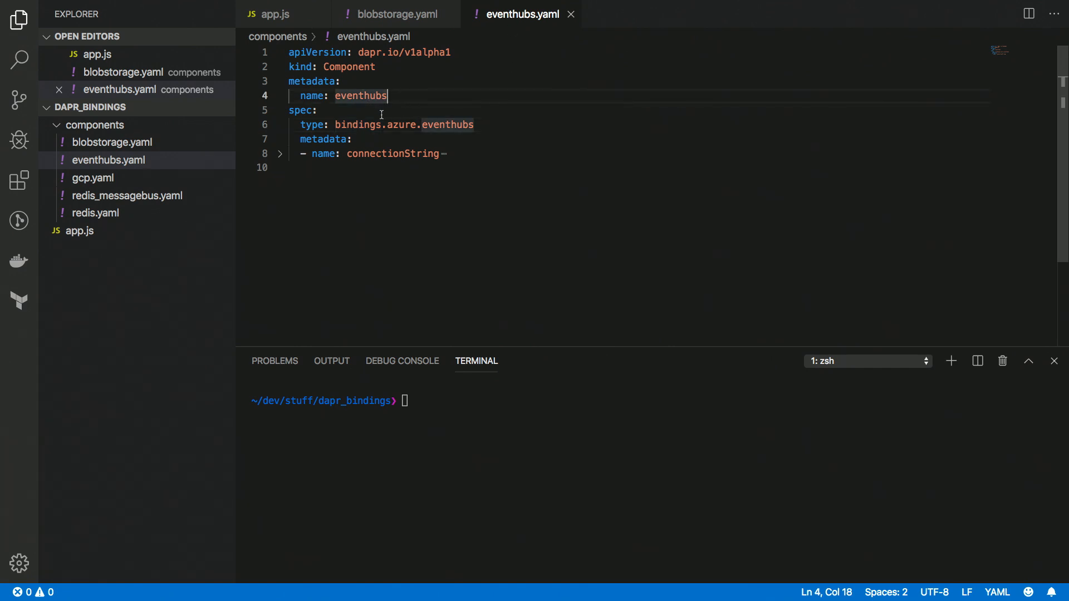
Match the 'eventhubs' component name against the /eventhubs route in app.js
left_click(364, 96)
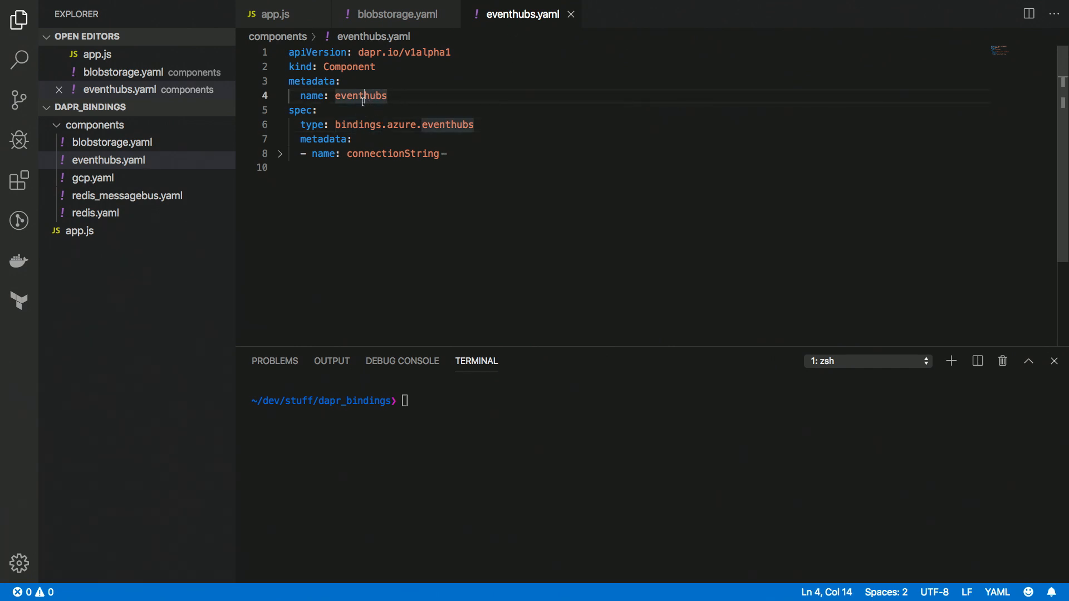
double_click(361, 95)
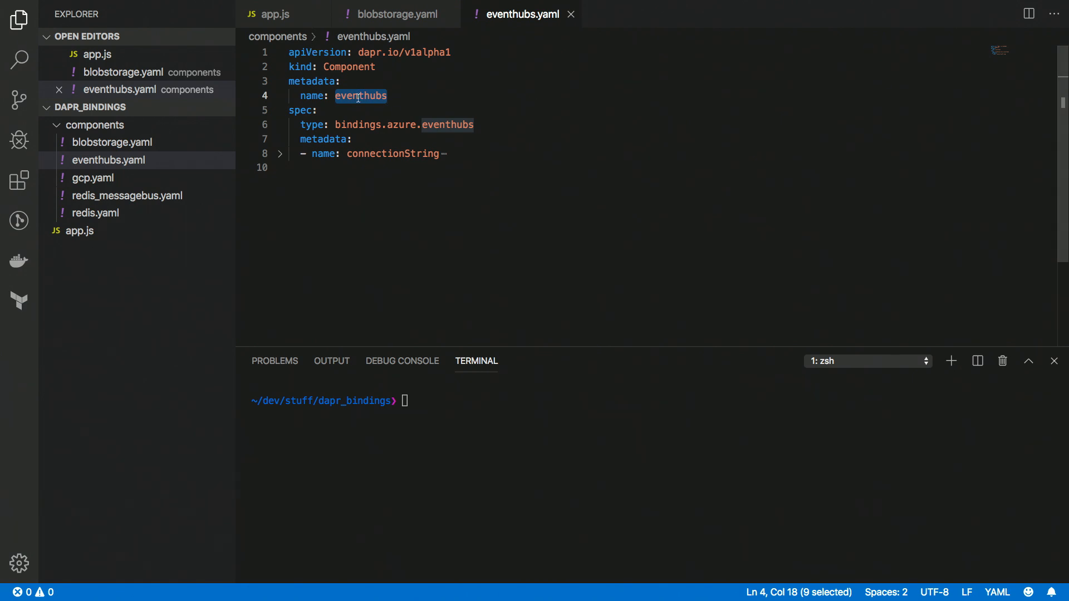
left_click(276, 13)
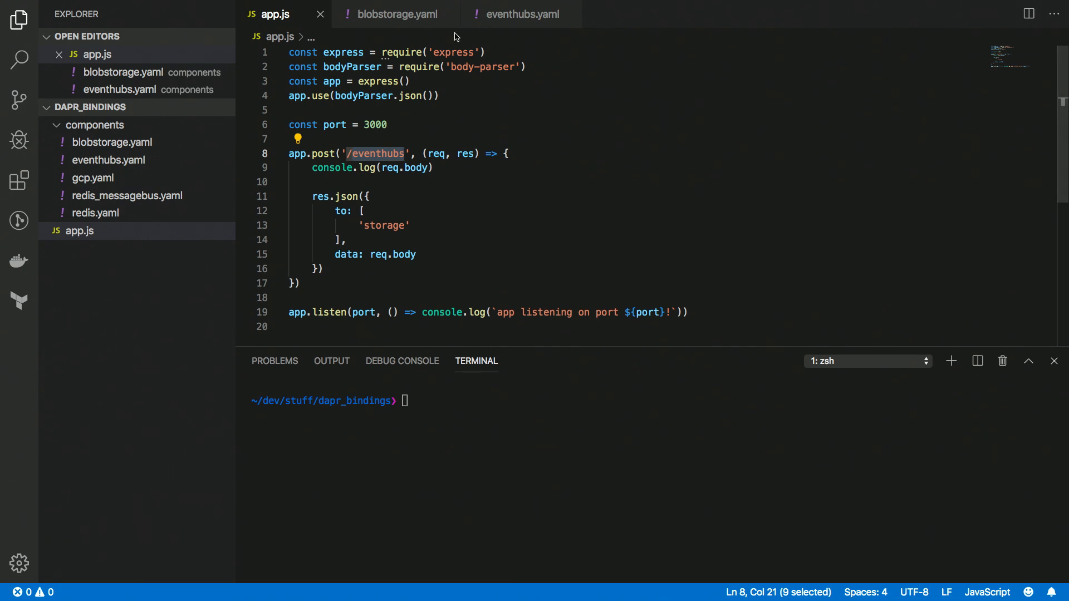
left_click(523, 13)
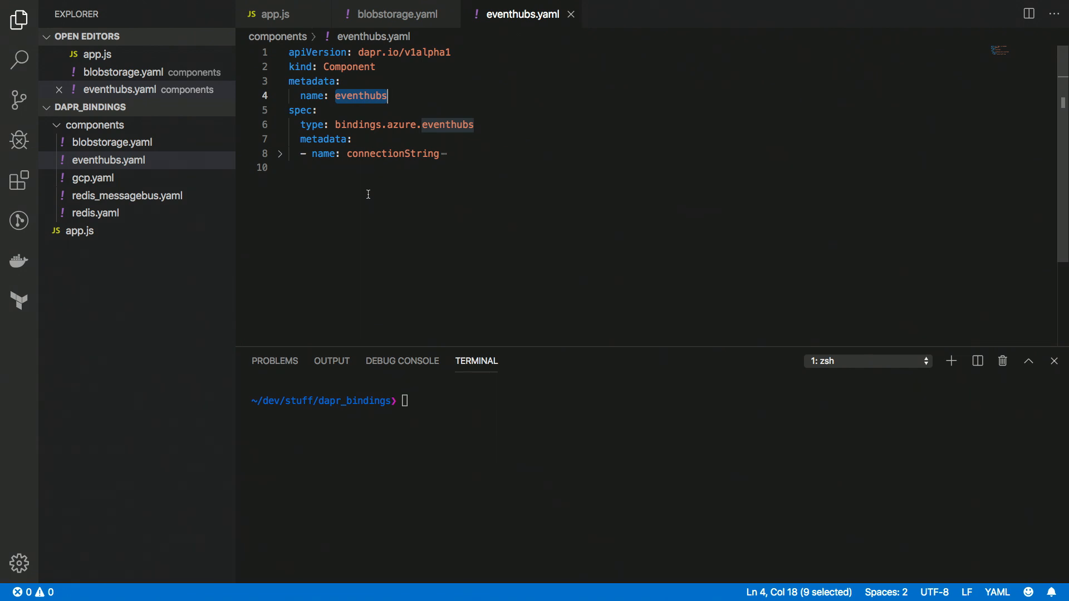
mouse_move(392, 218)
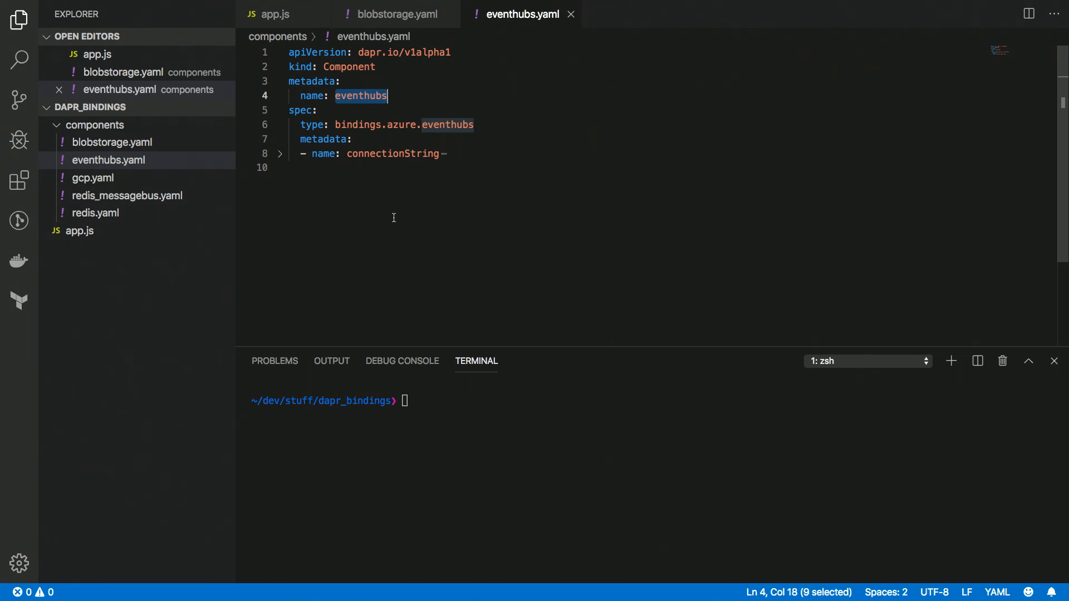
mouse_move(523, 264)
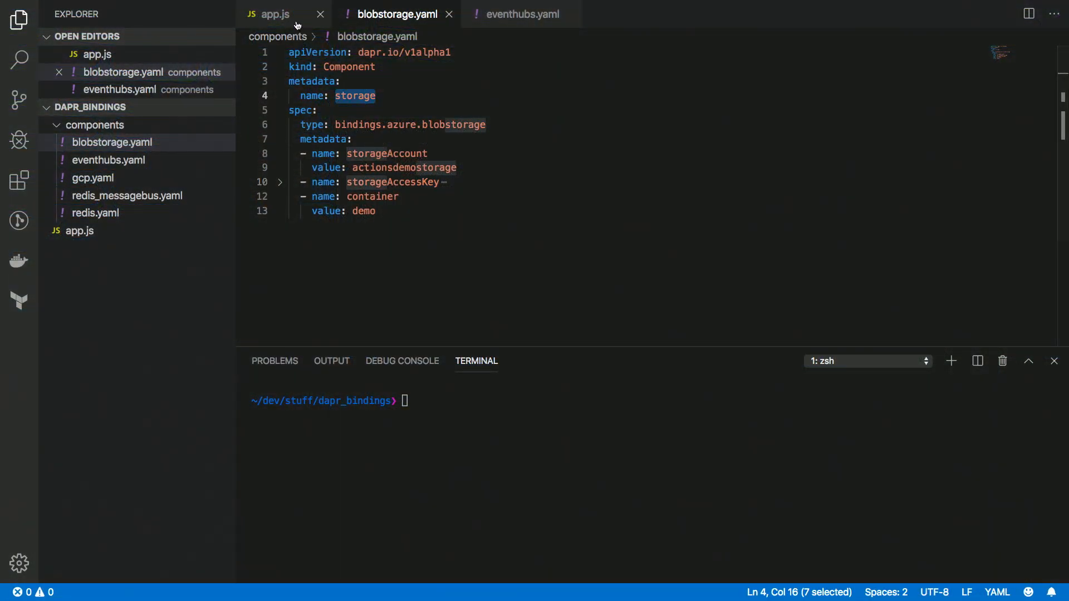
left_click(276, 14)
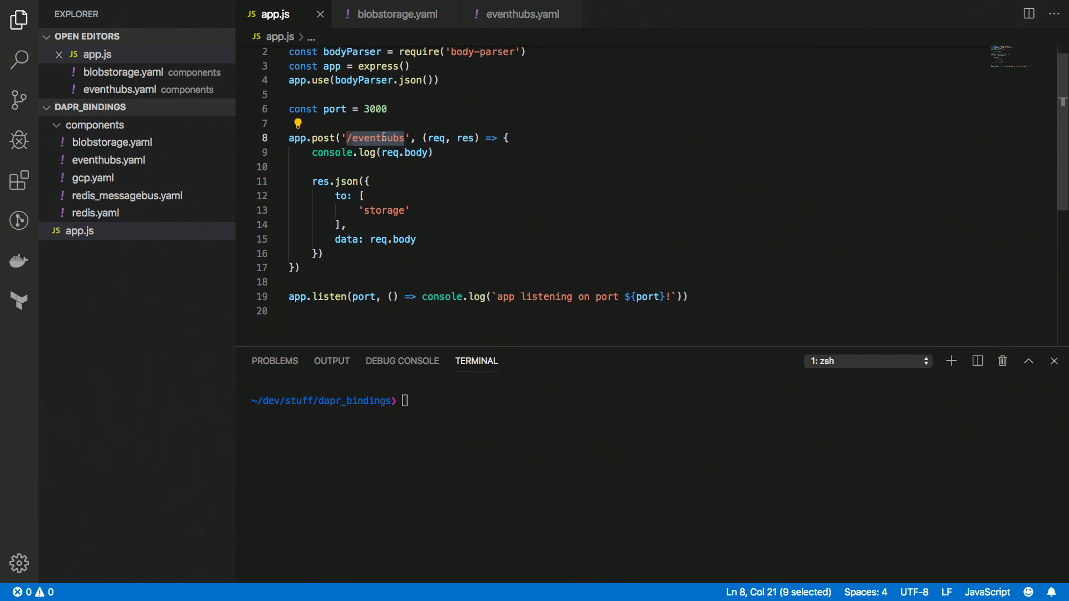
left_click(384, 210)
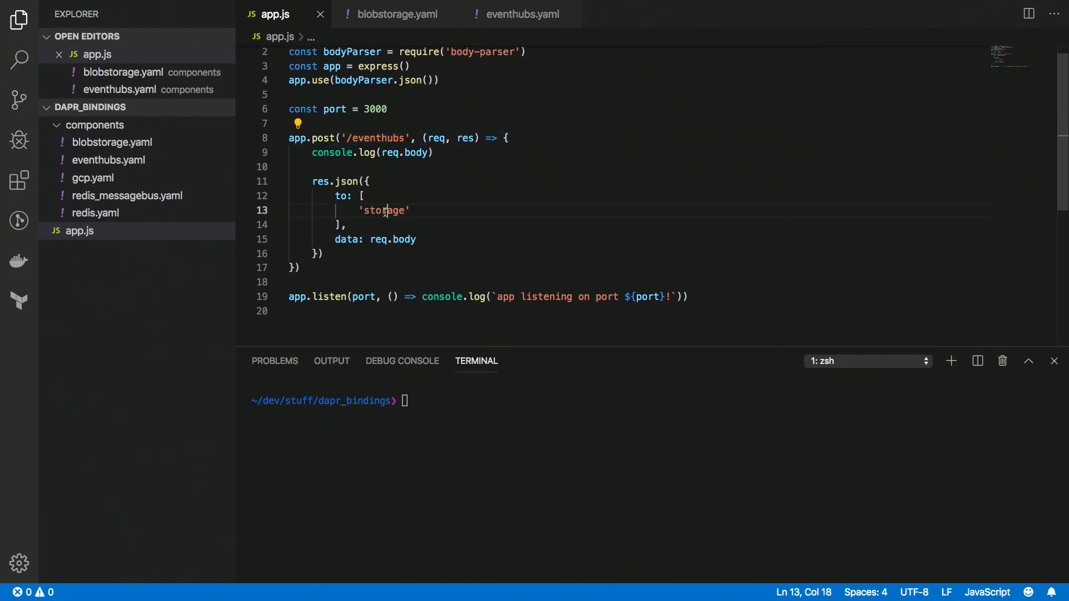
left_click(396, 14)
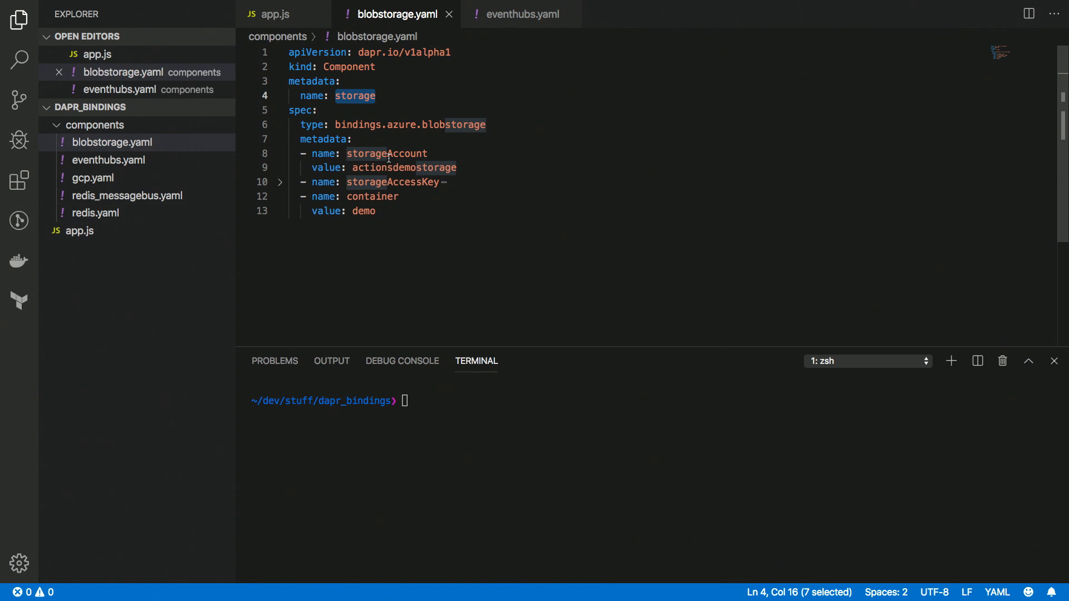